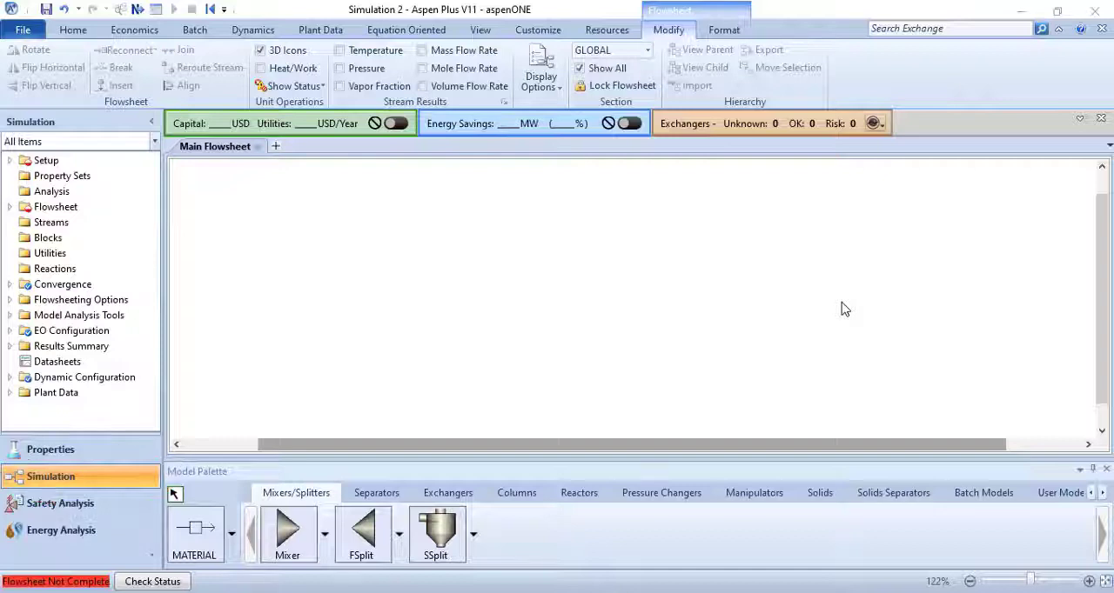
{"action": "mouse_move", "coordinate": [838, 316]}
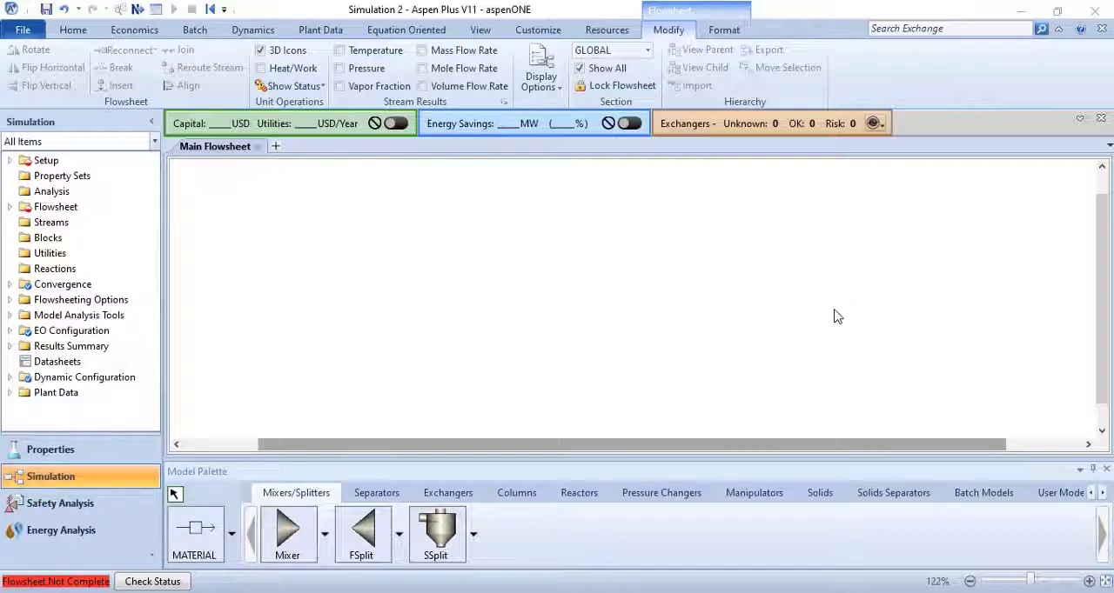
{"action": "mouse_move", "coordinate": [509, 352]}
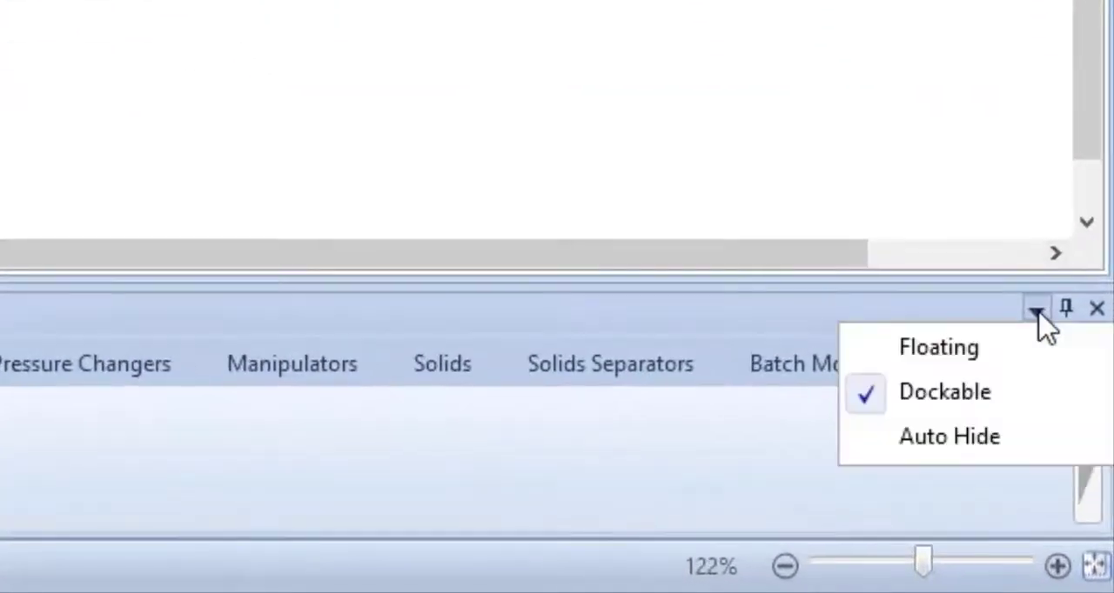
{"action": "mouse_move", "coordinate": [992, 348]}
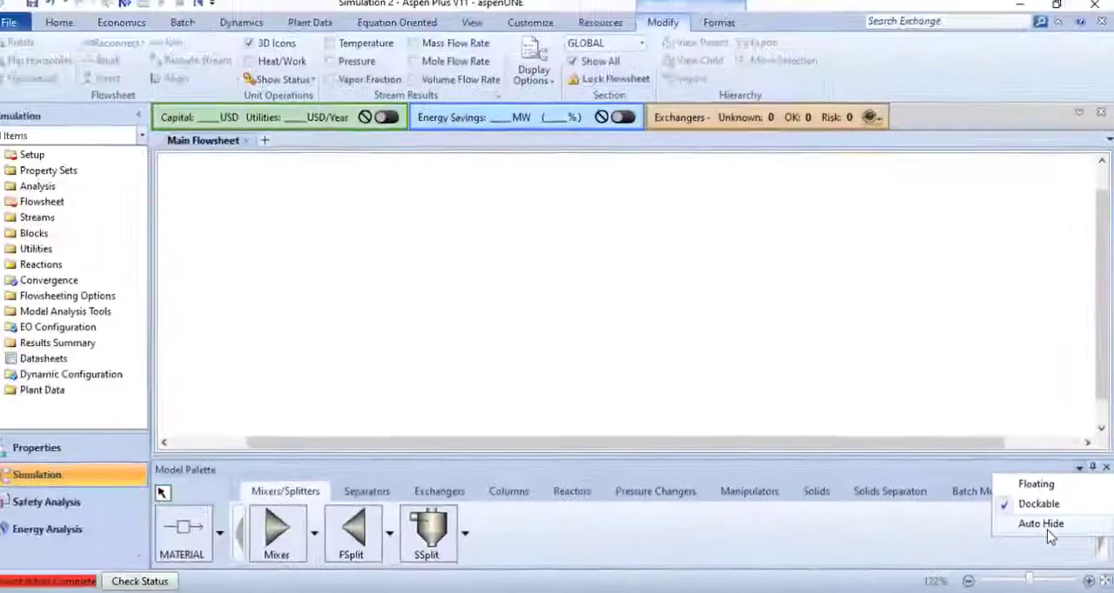
Step: Switch the model palette from Auto Hide to a Floating window over the flowsheet
{"action": "left_click", "coordinate": [1041, 523]}
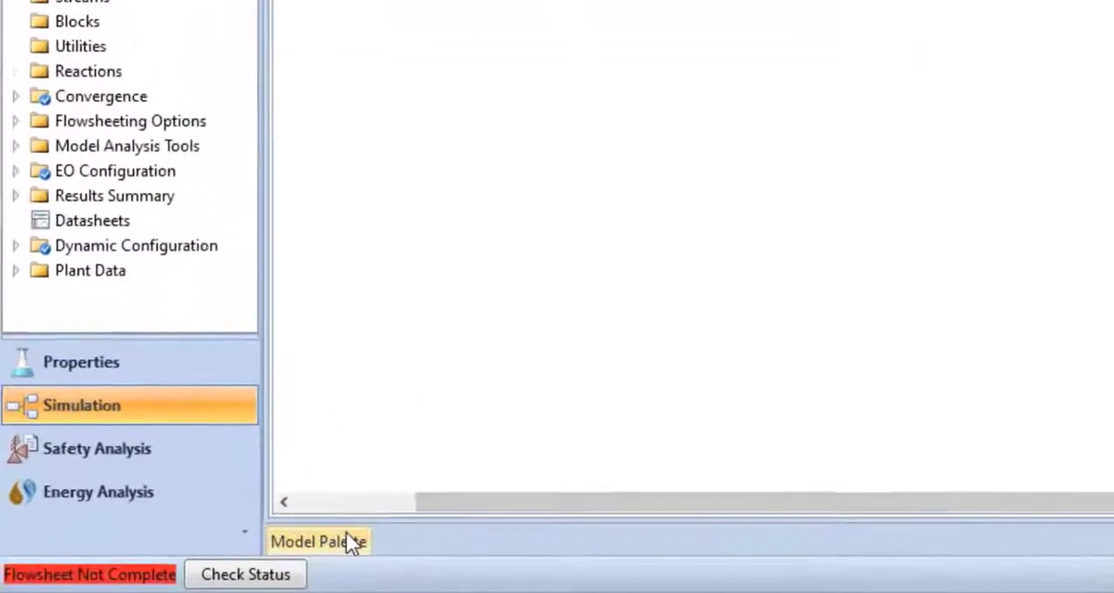
{"action": "left_click", "coordinate": [318, 542]}
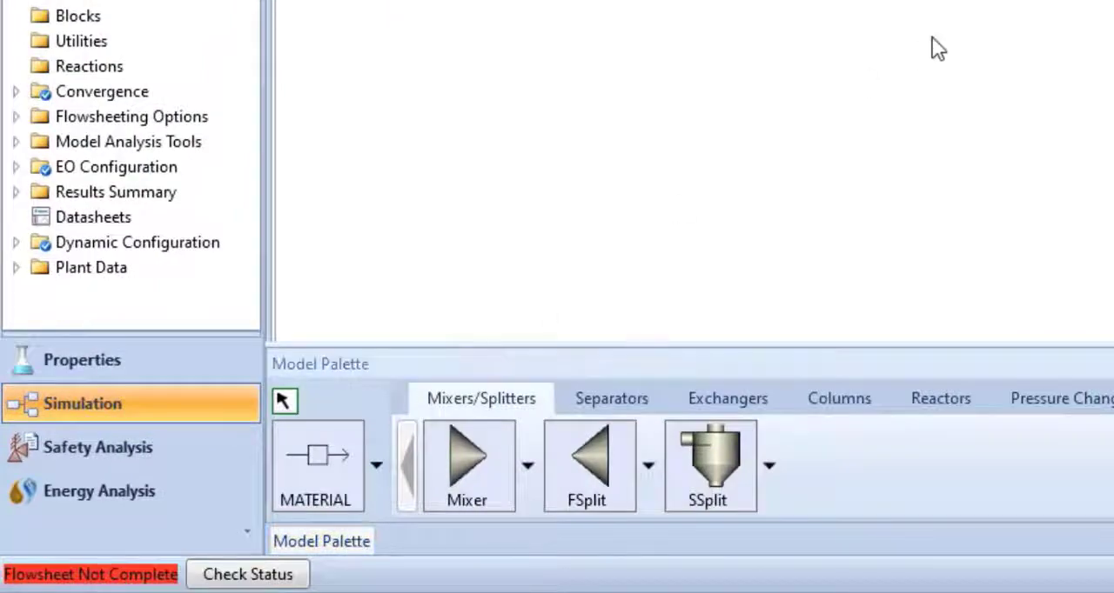
{"action": "left_click", "coordinate": [320, 541]}
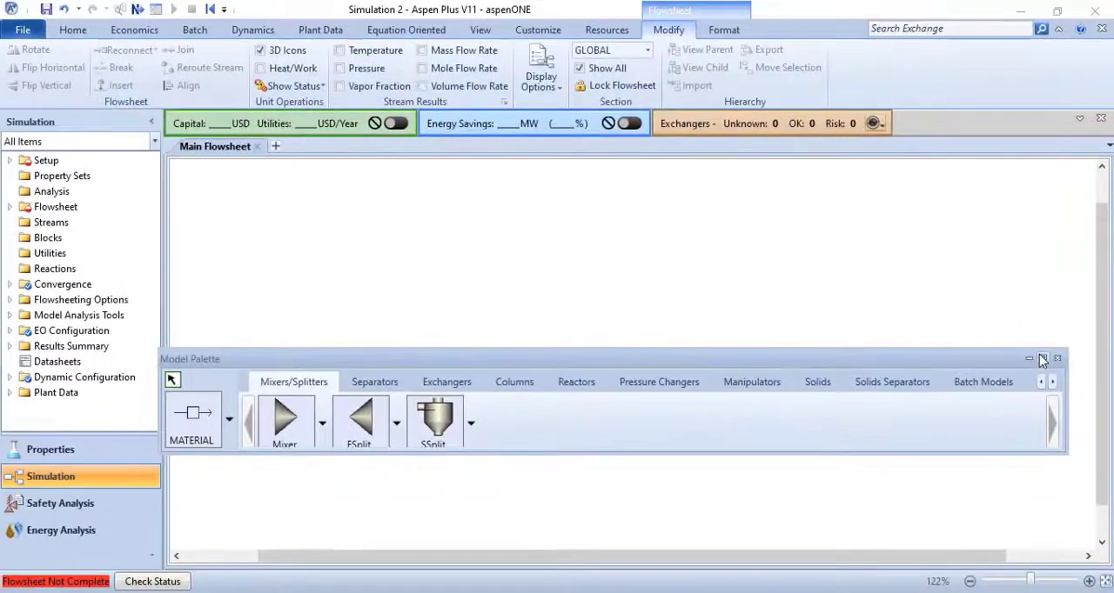
Step: Set the floating model palette to Dockable so it reattaches below the flowsheet
{"action": "left_click", "coordinate": [1042, 358]}
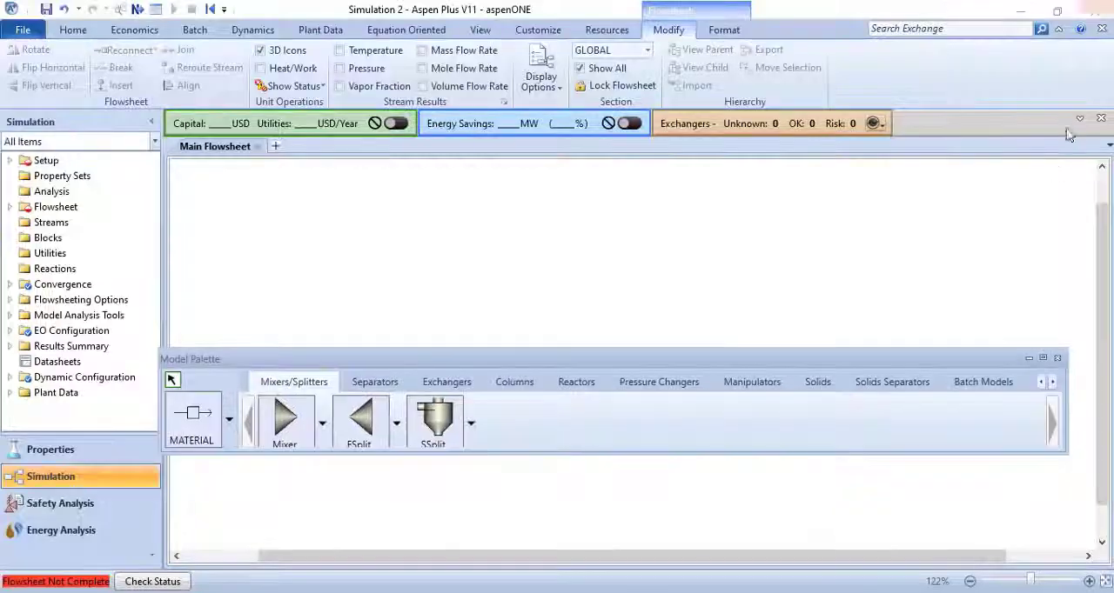
{"action": "mouse_move", "coordinate": [902, 318]}
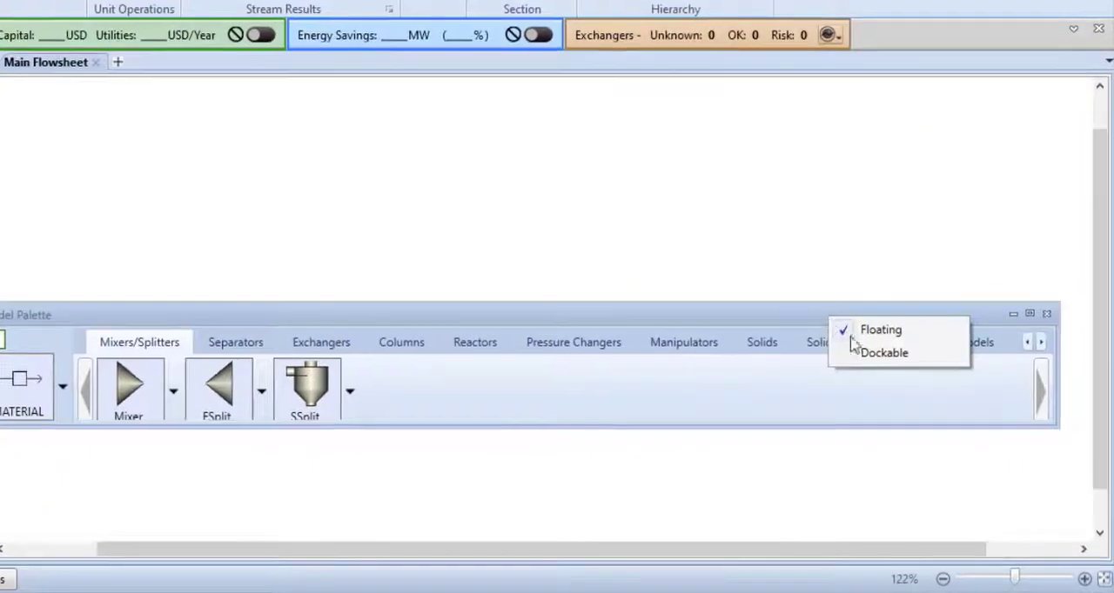
{"action": "left_click", "coordinate": [884, 353]}
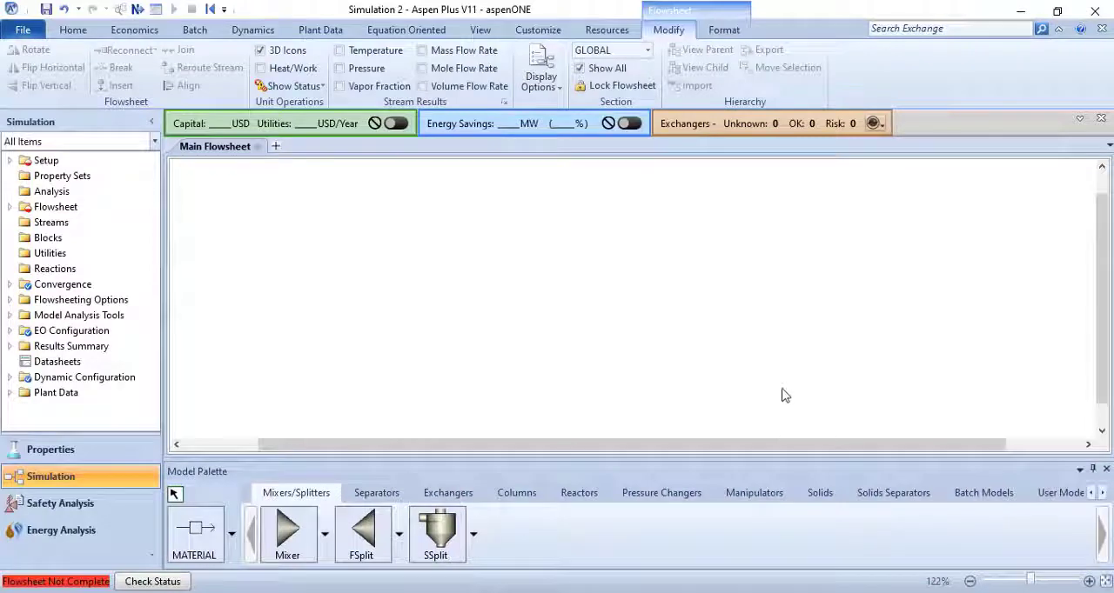
{"action": "mouse_move", "coordinate": [790, 366]}
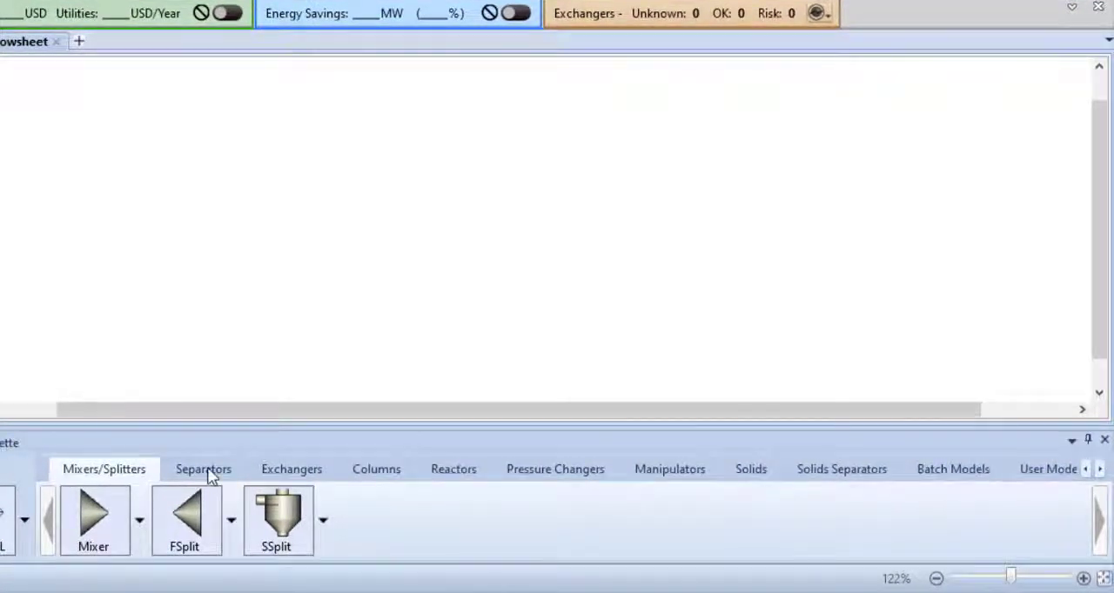
{"action": "mouse_move", "coordinate": [1056, 484]}
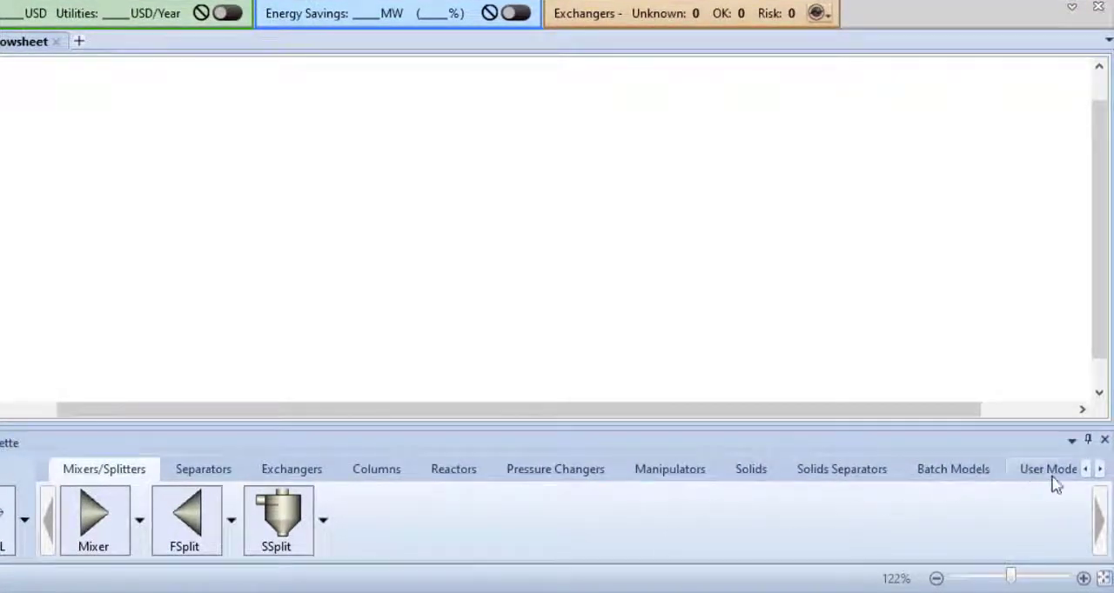
{"action": "left_click", "coordinate": [1099, 469]}
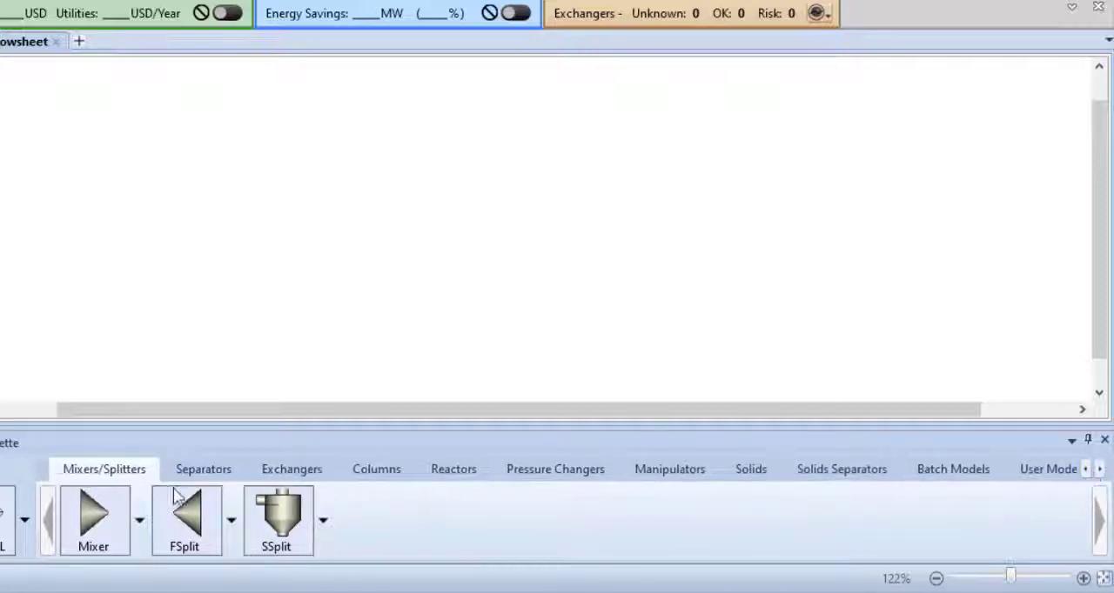
{"action": "left_click", "coordinate": [292, 469]}
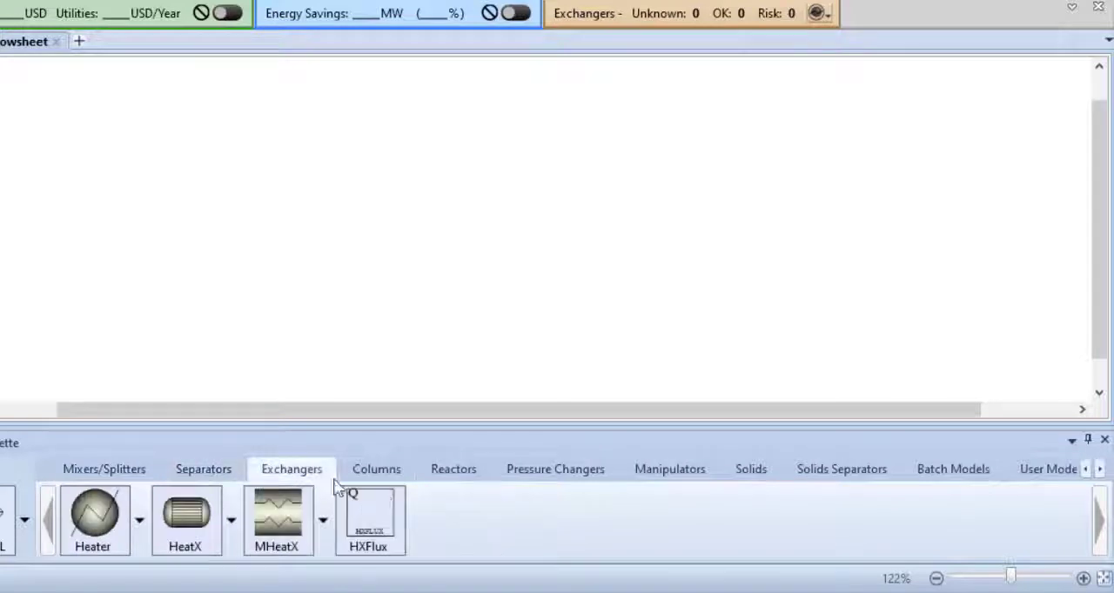
{"action": "left_click", "coordinate": [453, 469]}
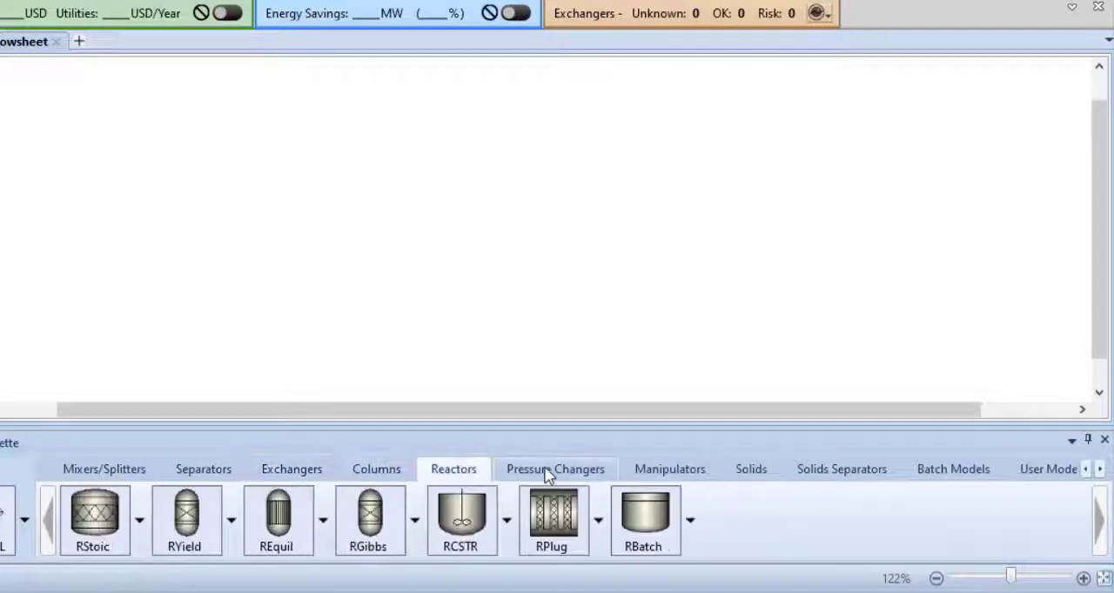
{"action": "left_click", "coordinate": [103, 469]}
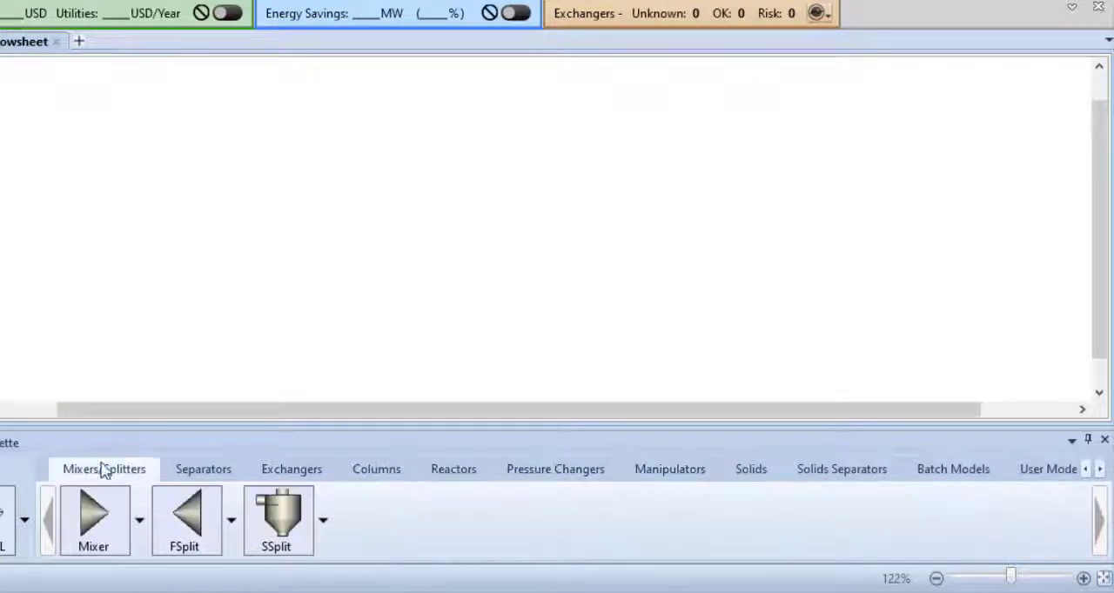
{"action": "mouse_move", "coordinate": [361, 272]}
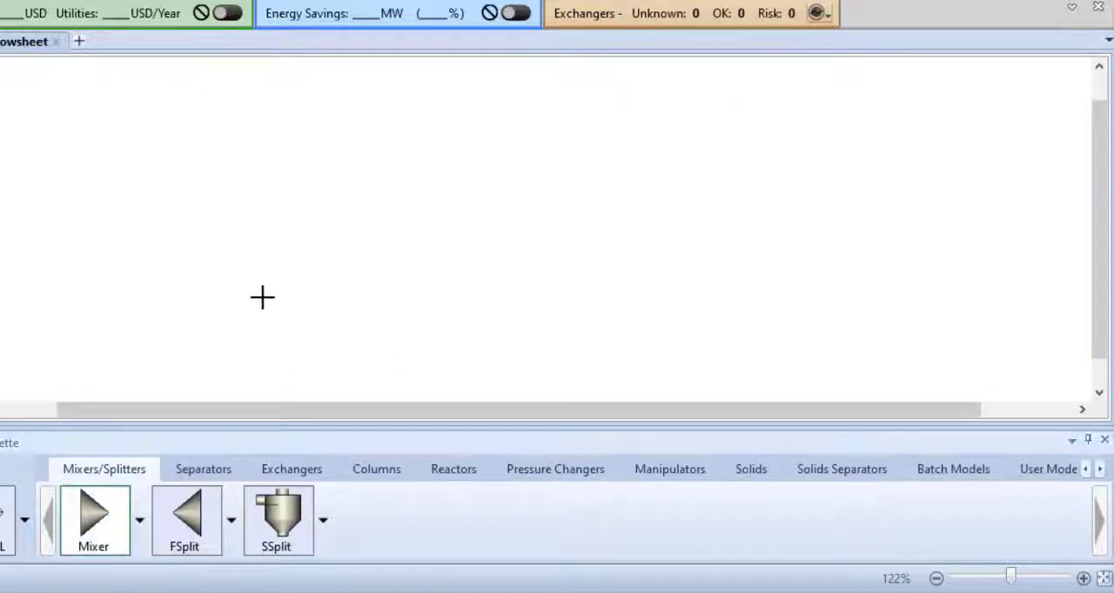
{"action": "mouse_move", "coordinate": [349, 206]}
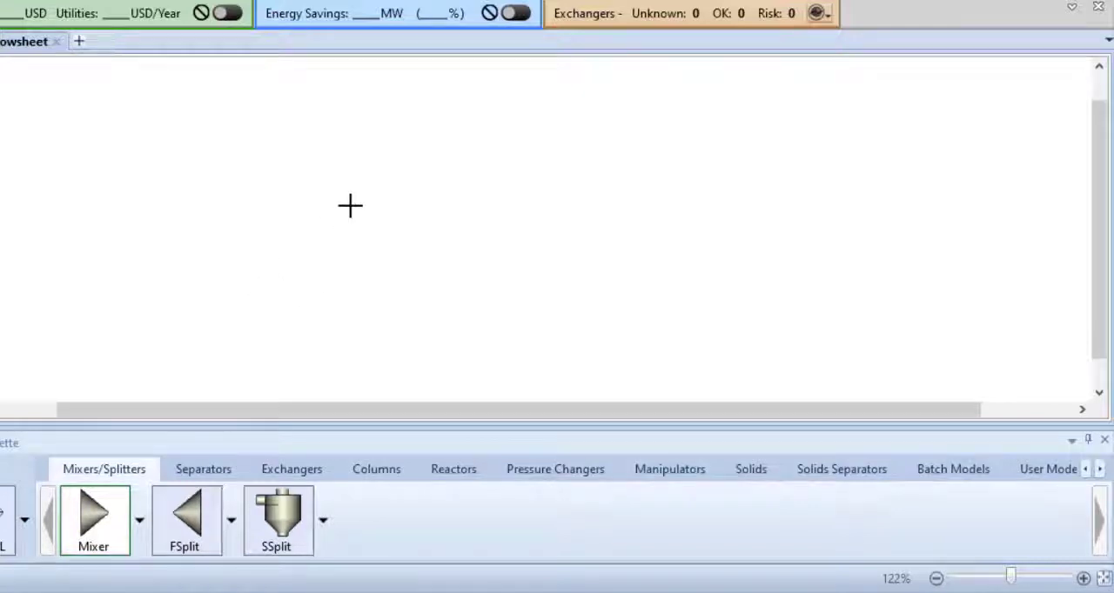
Step: Drop standard Mixer blocks B33 through B36 in a row across the Main Flowsheet
{"action": "left_click", "coordinate": [350, 206]}
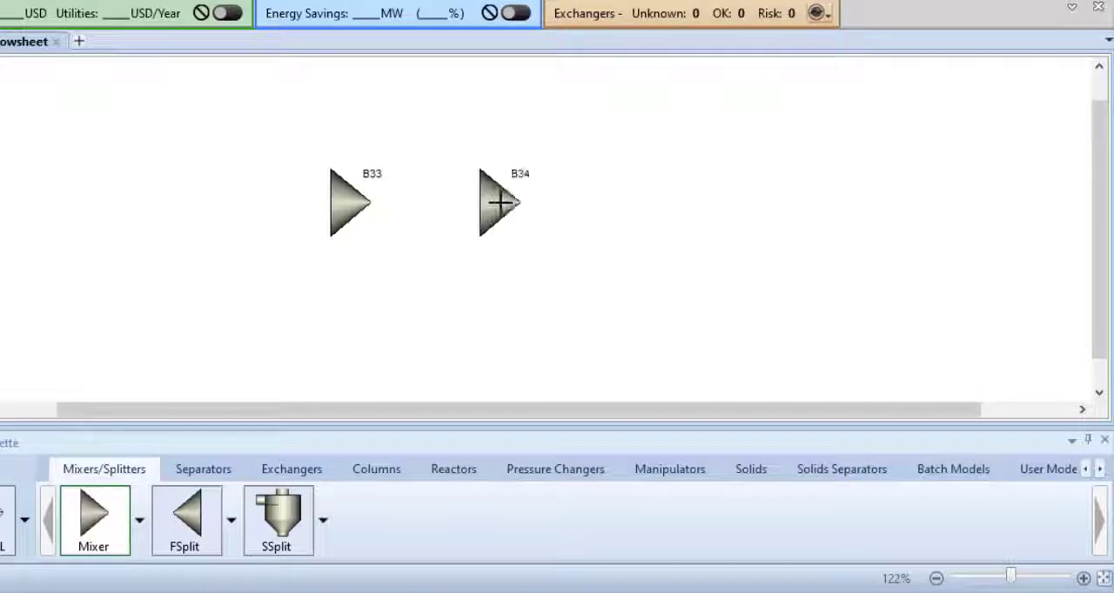
{"action": "left_click", "coordinate": [622, 209]}
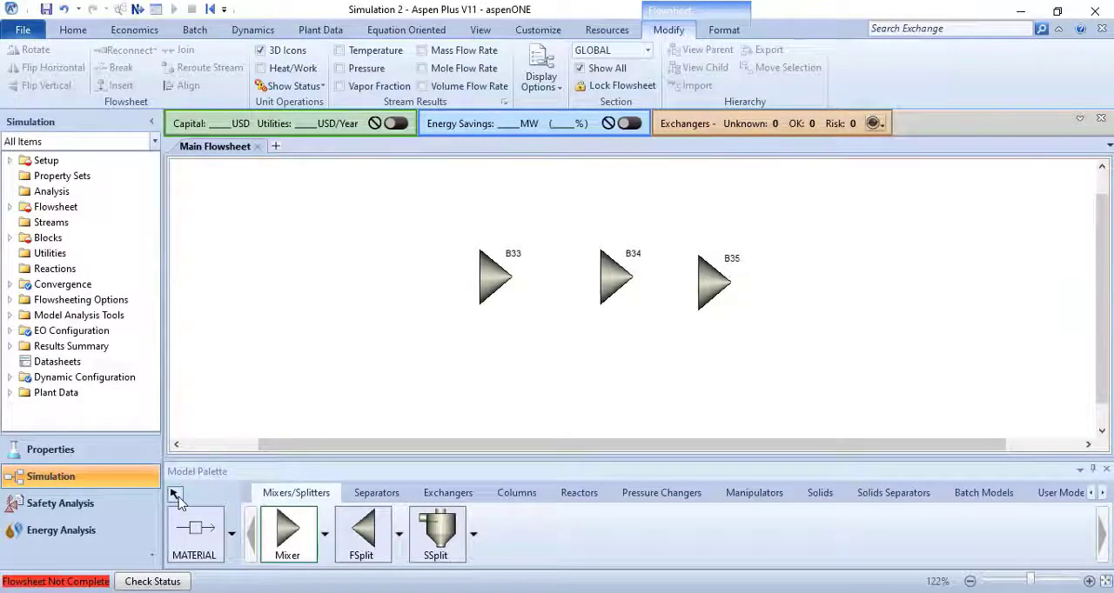
{"action": "mouse_move", "coordinate": [365, 352]}
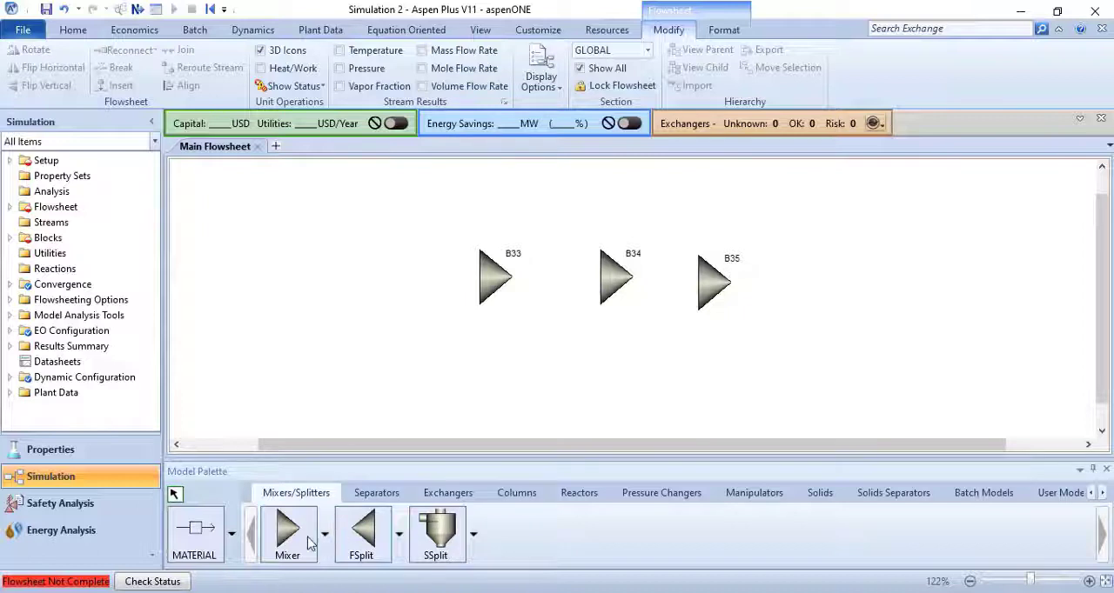
{"action": "left_click", "coordinate": [381, 287]}
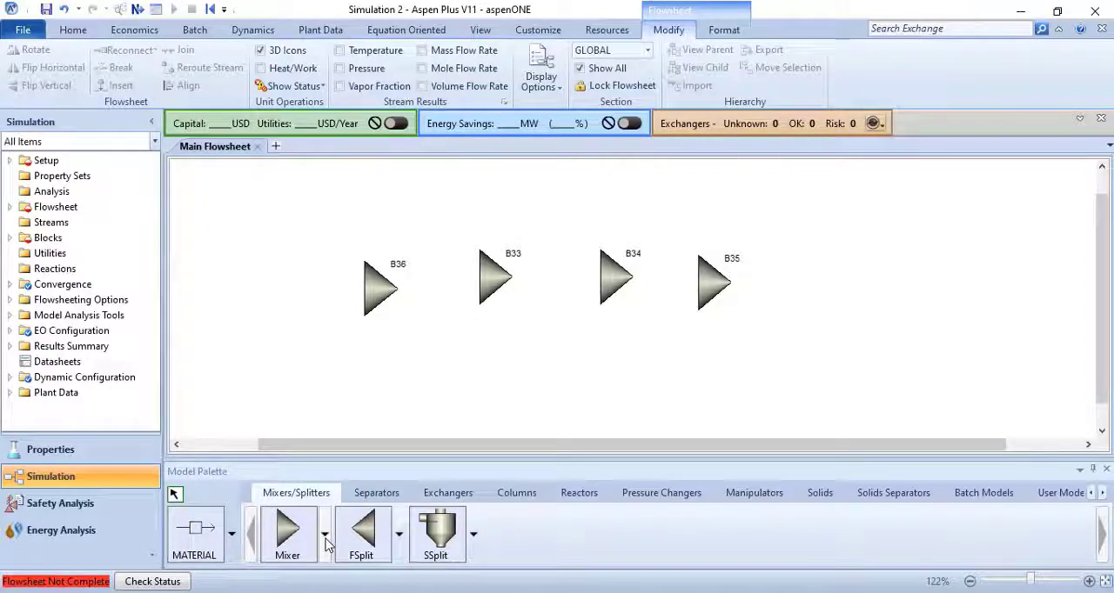
Step: Place mixer B37 using the bow-tie icon below the row of mixers
{"action": "left_click", "coordinate": [325, 535]}
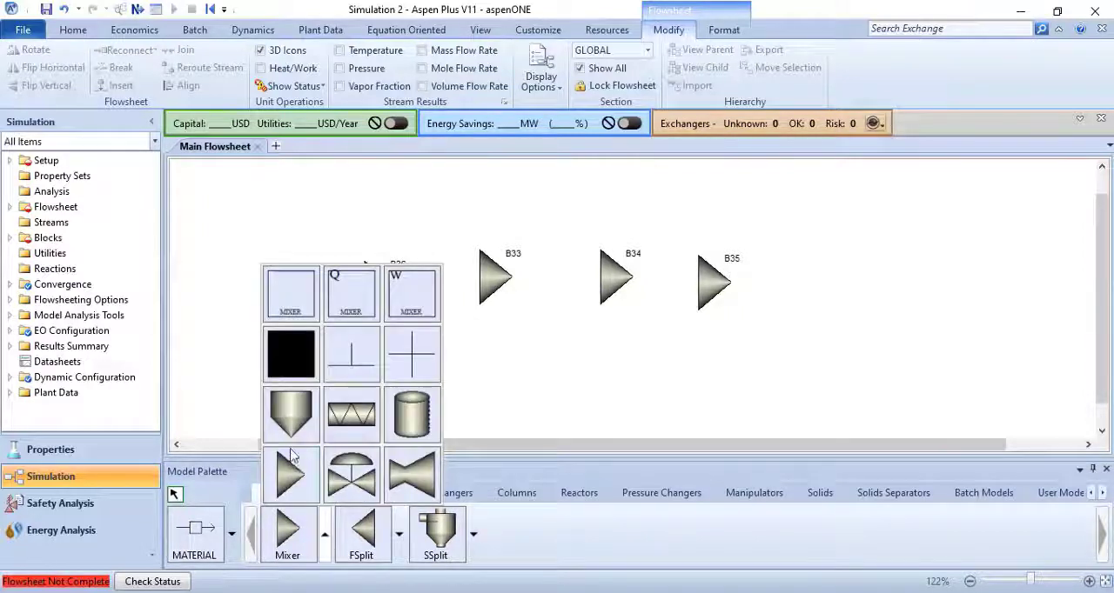
{"action": "mouse_move", "coordinate": [410, 473]}
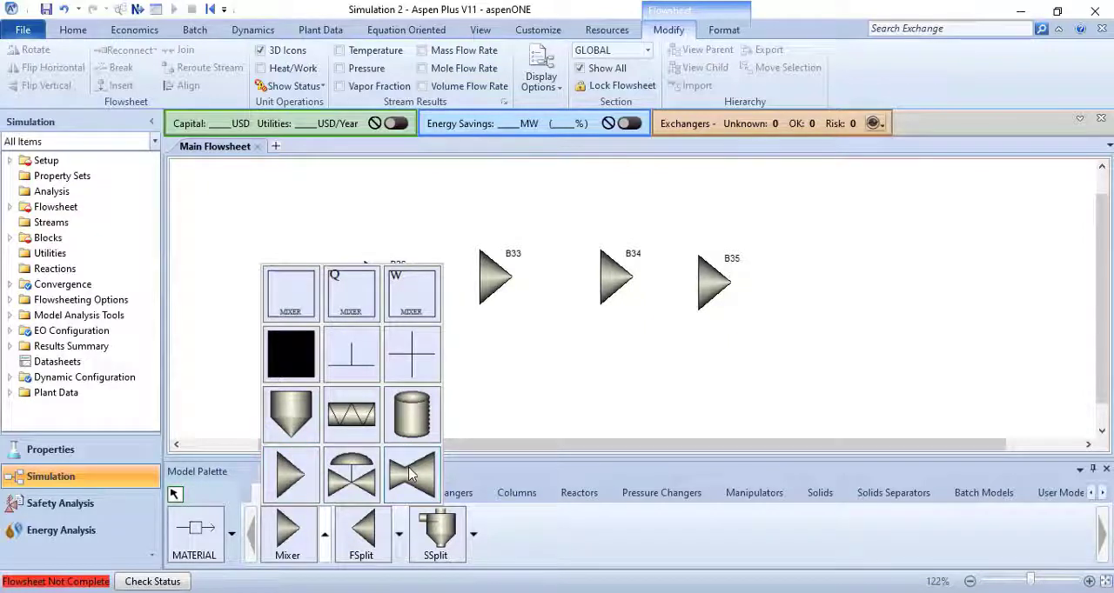
{"action": "left_click", "coordinate": [290, 474]}
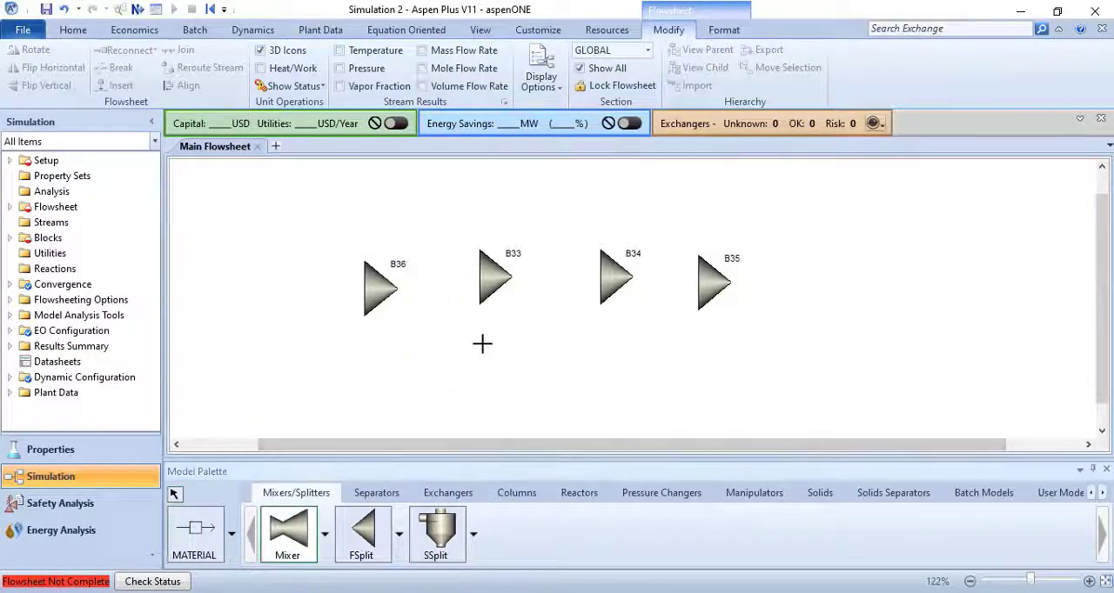
{"action": "left_click", "coordinate": [483, 343]}
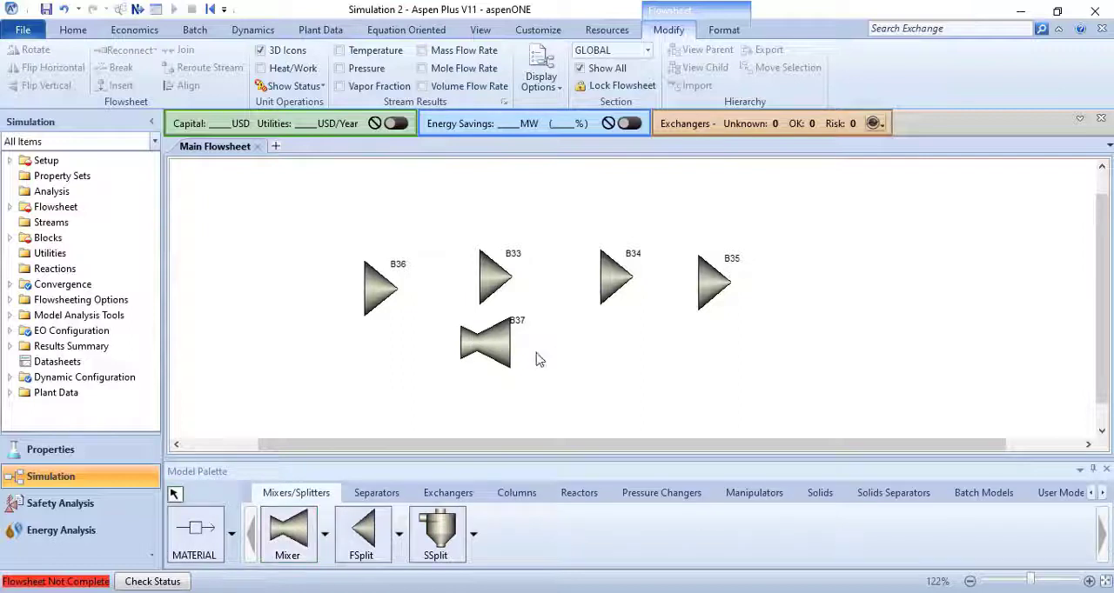
{"action": "left_click", "coordinate": [488, 357]}
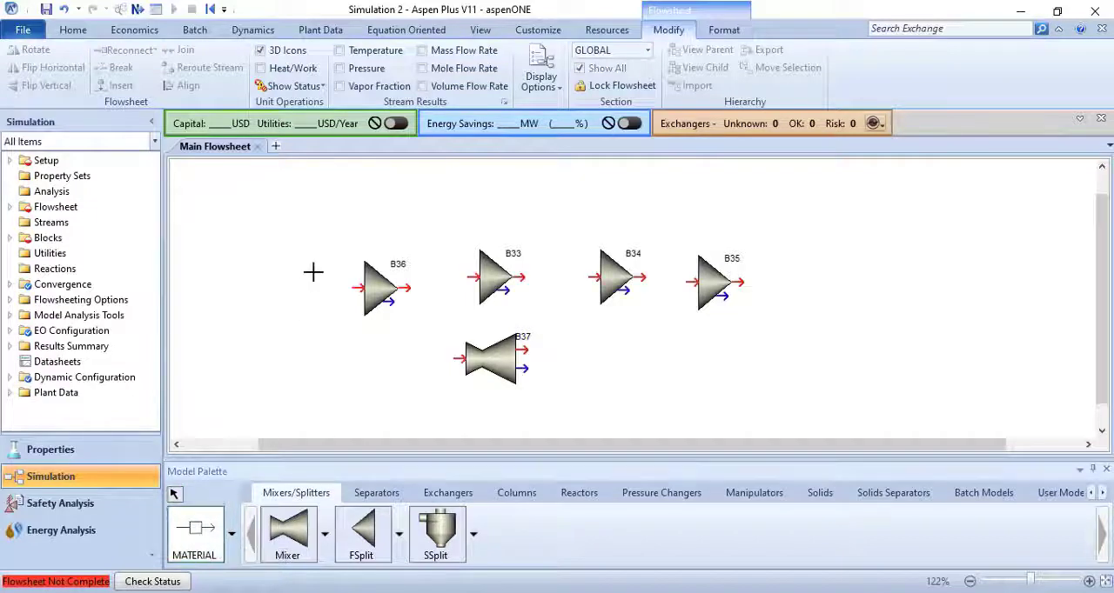
{"action": "mouse_move", "coordinate": [357, 289]}
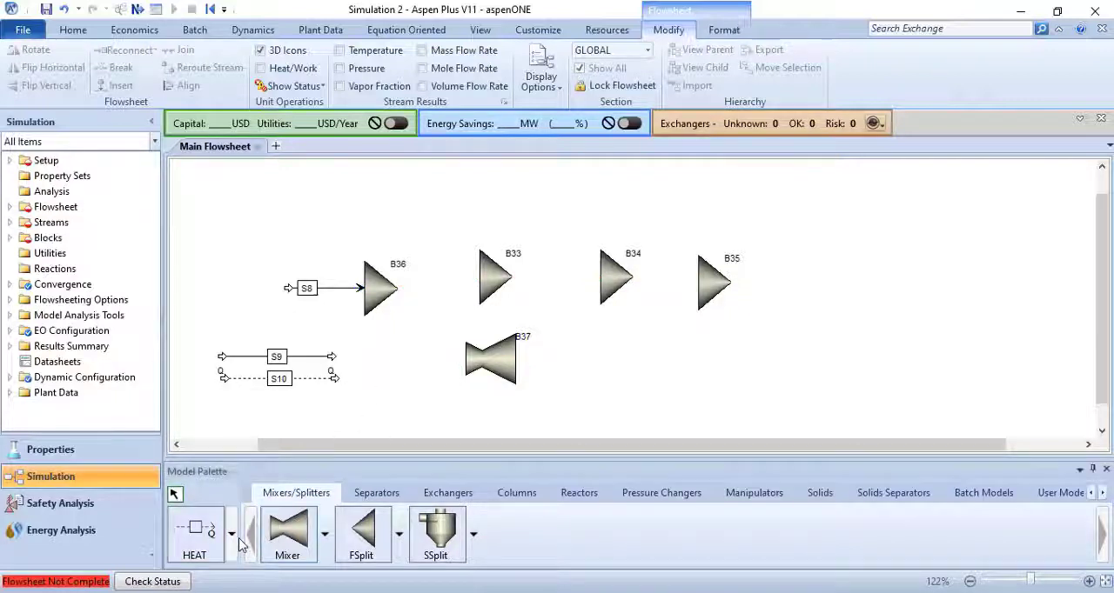
Step: Select the WORK stream tool after adding streams S8, S9 and S10
{"action": "left_click", "coordinate": [231, 533]}
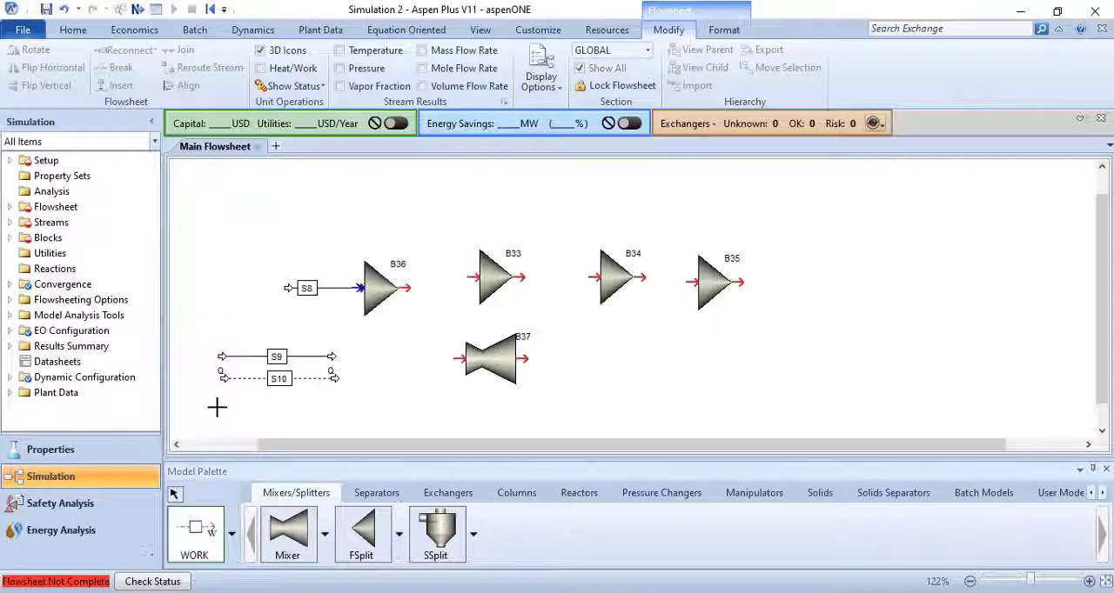